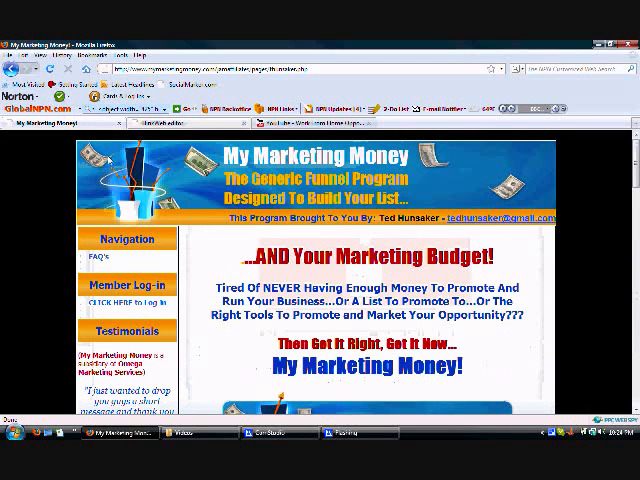
- Scroll through the member control panel's marketing tools after logging in
scroll(down, 3)
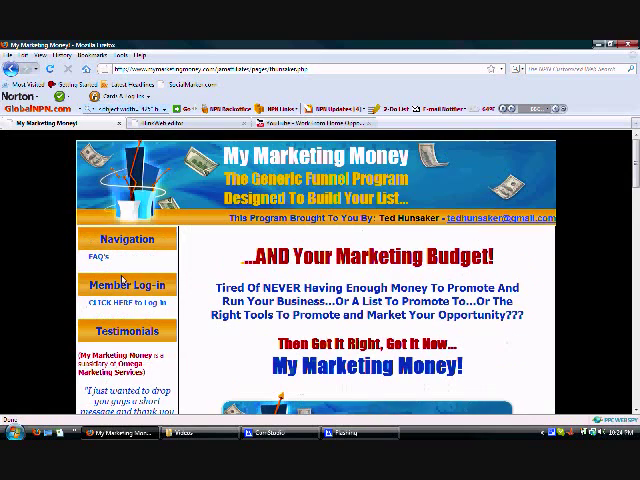
scroll(down, 3)
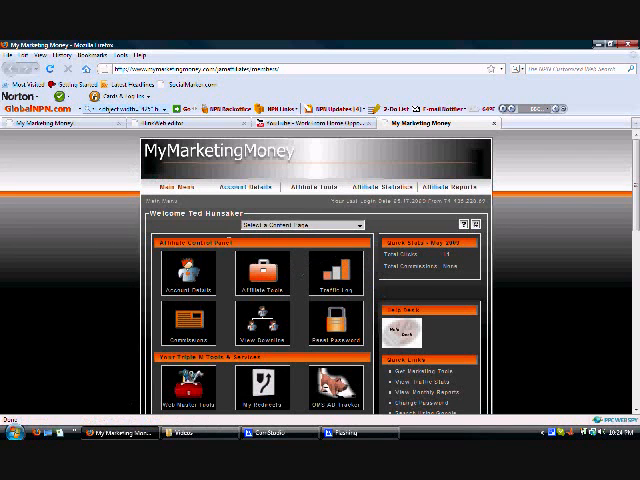
scroll(down, 3)
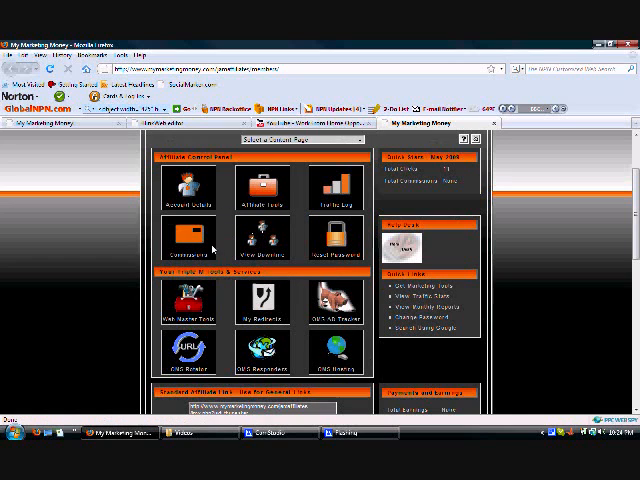
mouse_move(256, 352)
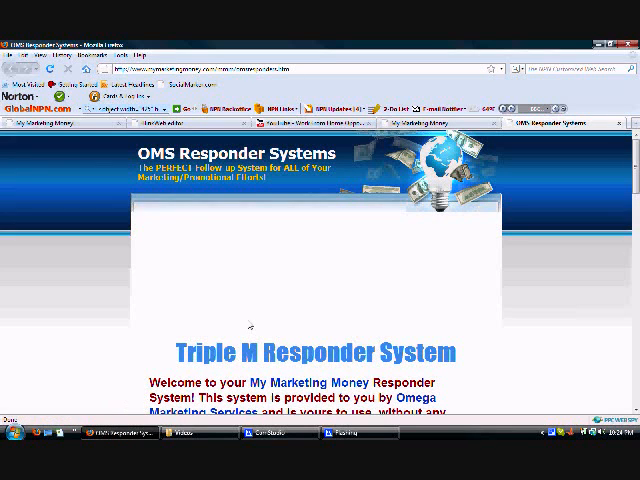
- Scroll down the Triple M Responder System page to its registration and log-in links
scroll(down, 3)
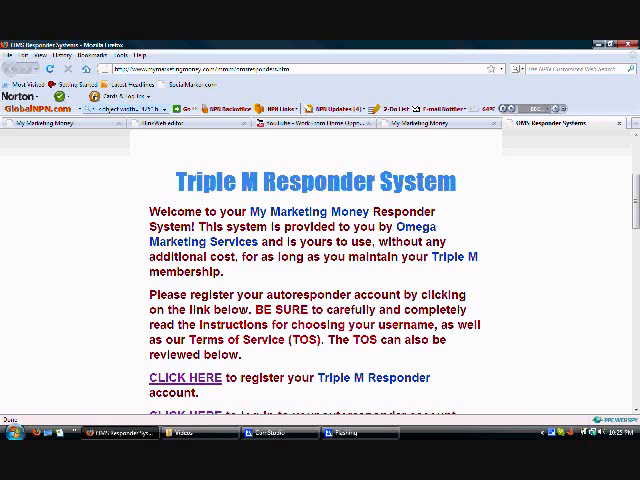
scroll(down, 3)
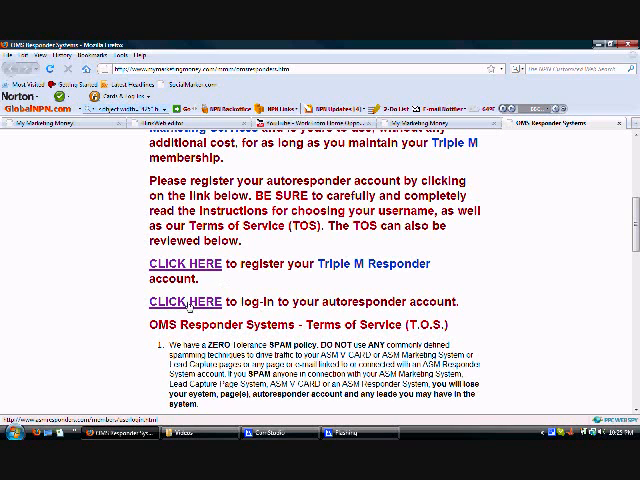
- Log in to the autoresponder owner administration with the admin username and password
click(196, 302)
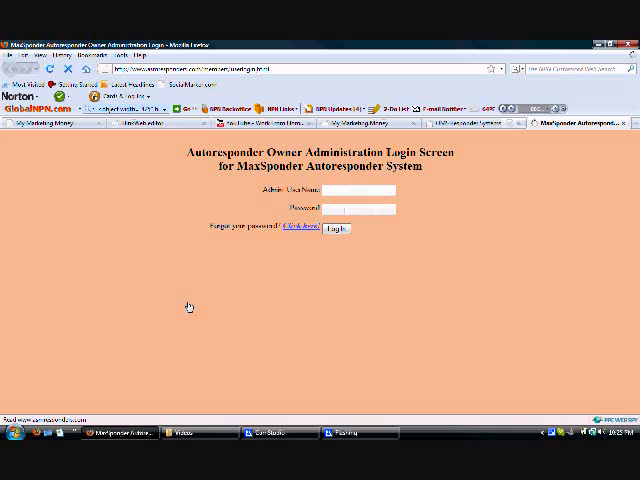
click(356, 188)
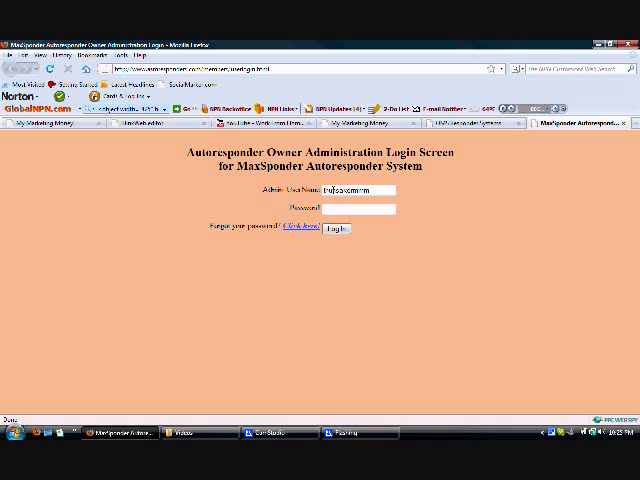
text(password)
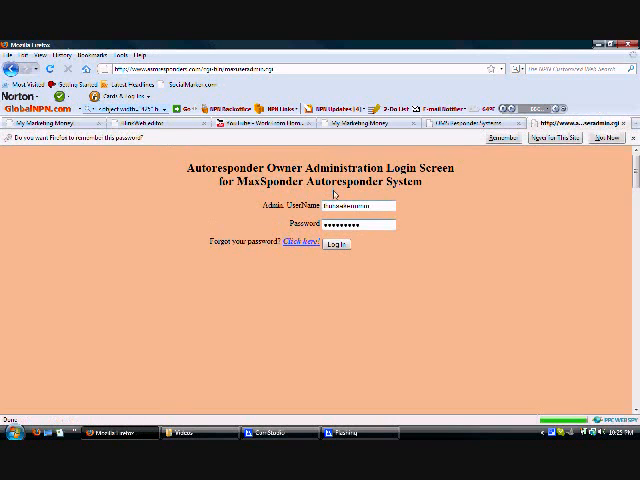
click(336, 244)
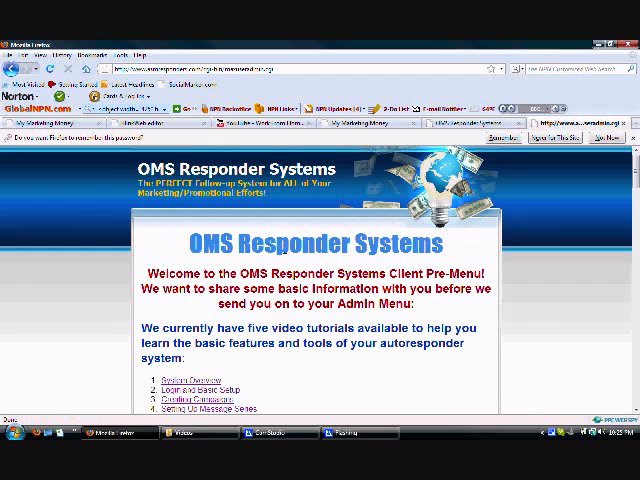
- Scroll down the OMS Responder Systems pre-menu page to the continue link
scroll(down, 3)
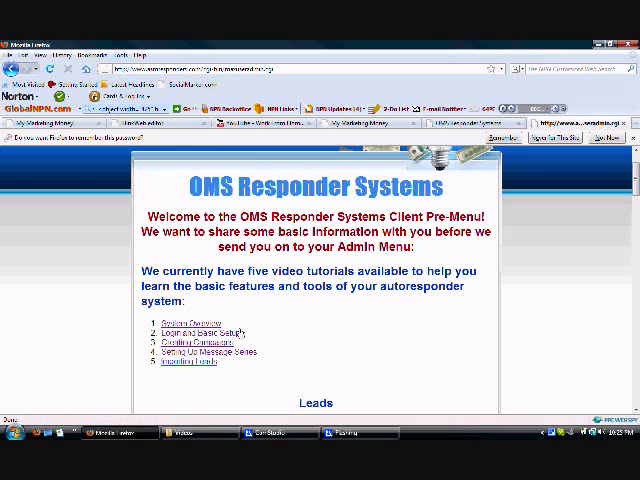
scroll(down, 3)
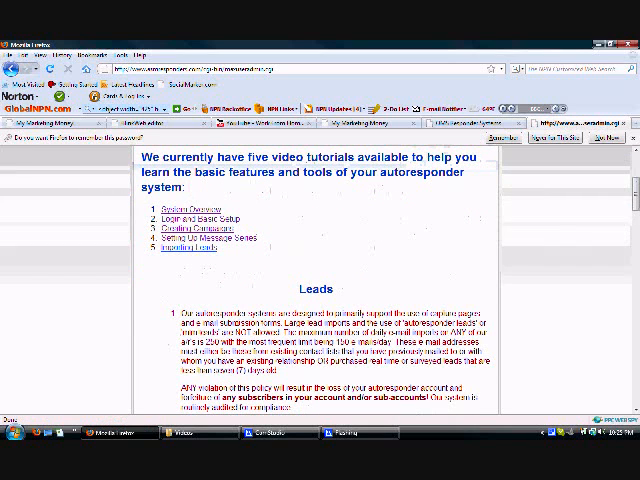
scroll(down, 3)
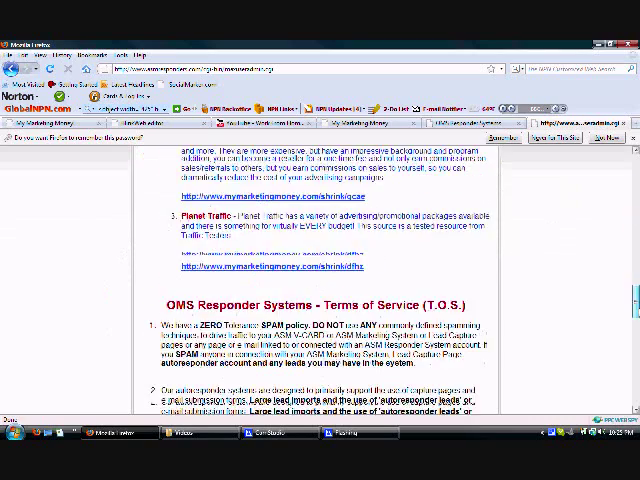
scroll(down, 3)
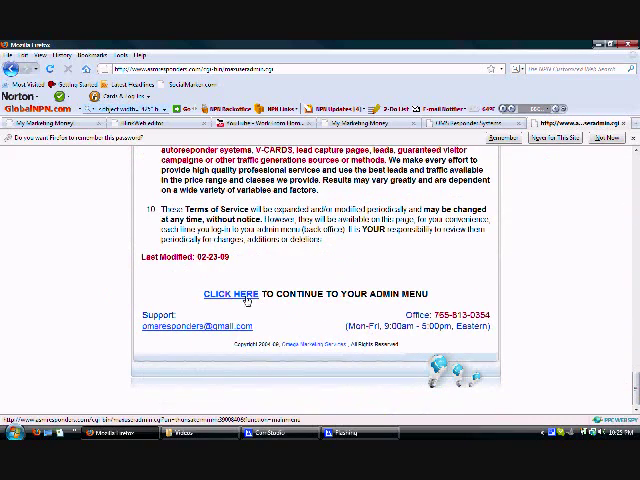
- Continue to the Owner Admin Menu and reach the Generate Report & Signup Forms section
click(228, 294)
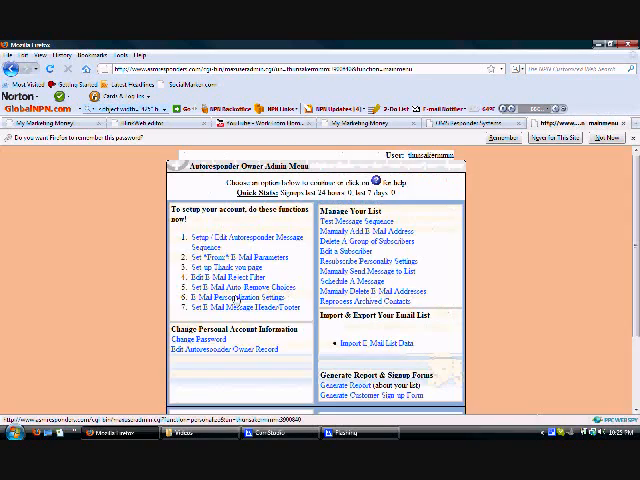
scroll(down, 3)
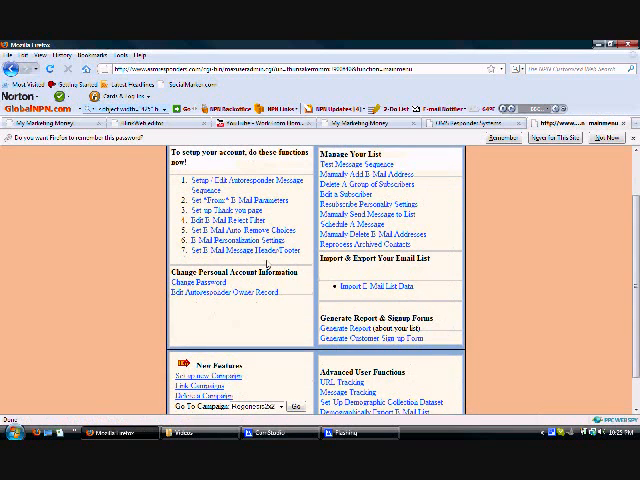
scroll(down, 3)
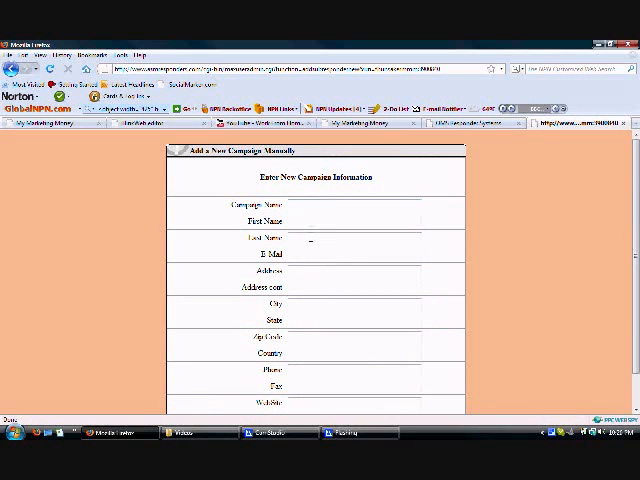
scroll(down, 3)
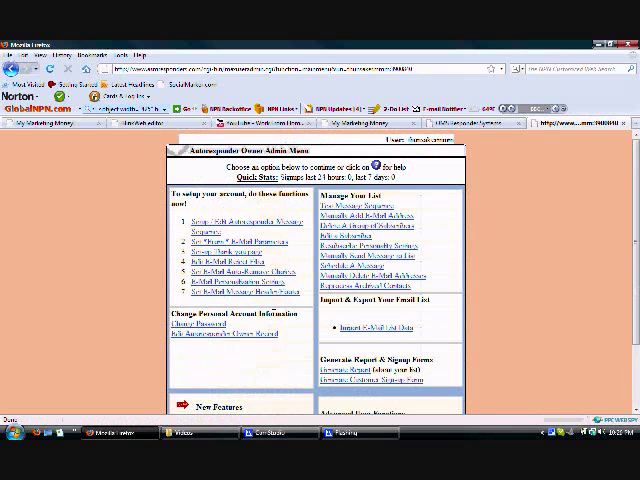
scroll(down, 3)
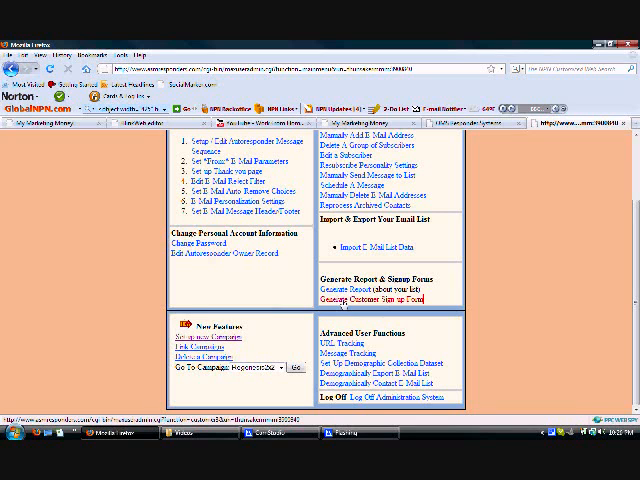
- Configure a custom signup form with E-Mail, First Name and Phone fields, entering 'free'
click(350, 296)
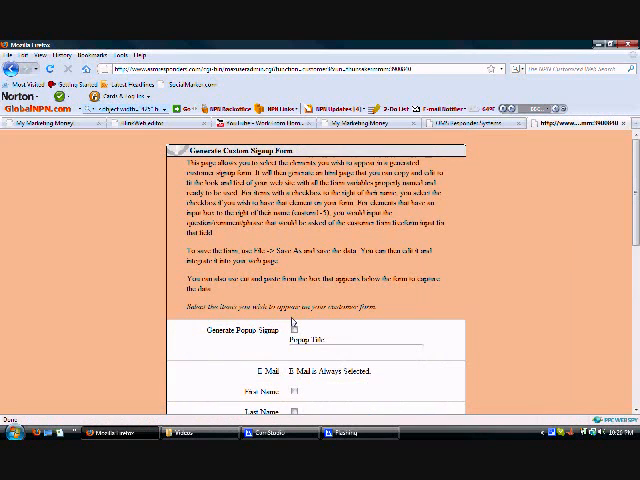
scroll(down, 3)
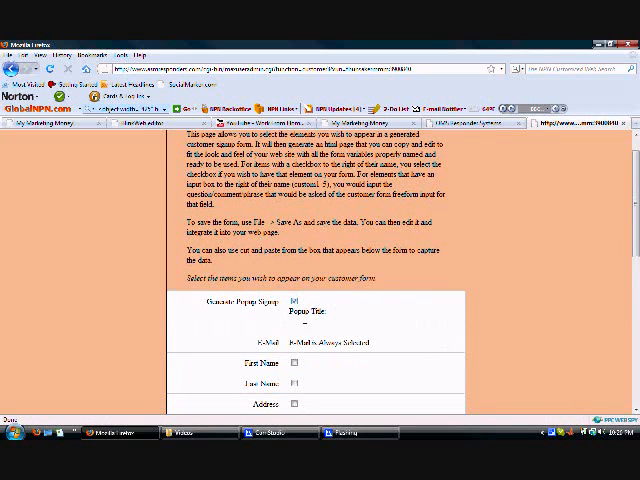
click(350, 324)
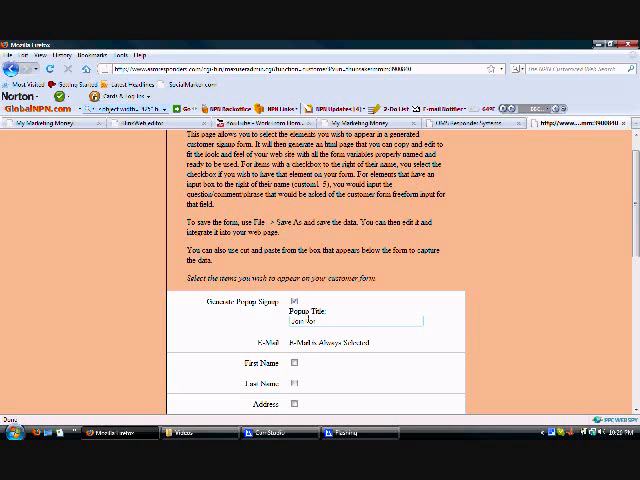
text(free)
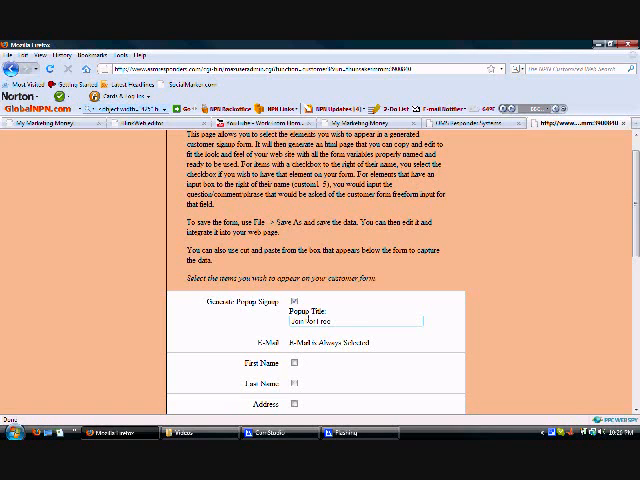
scroll(down, 3)
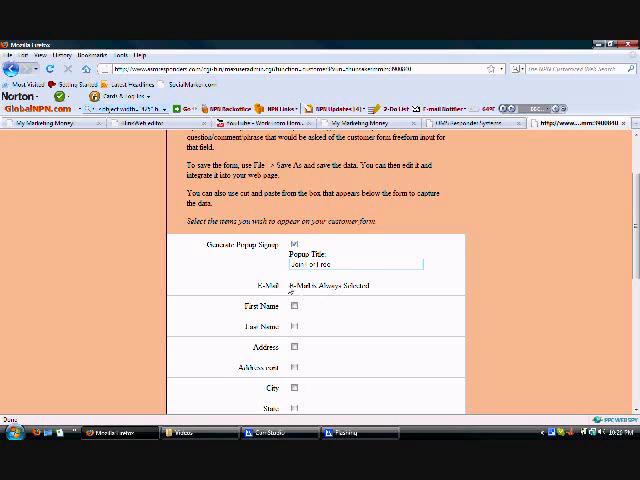
- Generate the form and select its HTML code for copying
double_click(330, 284)
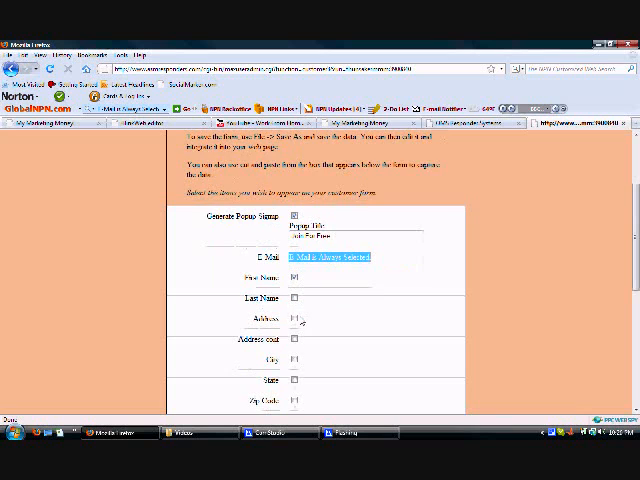
scroll(down, 3)
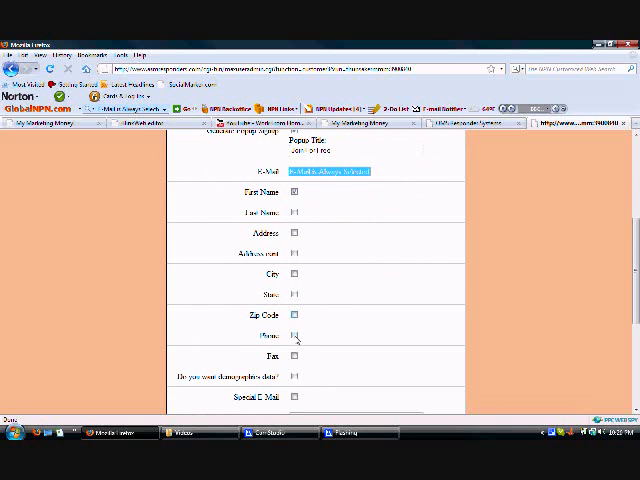
scroll(down, 3)
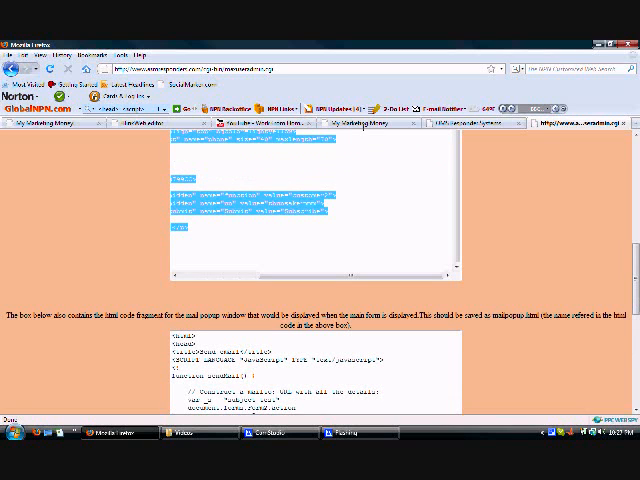
- Paste the form code into a Custom HTML widget below the Full Time Income headline and save it
click(160, 122)
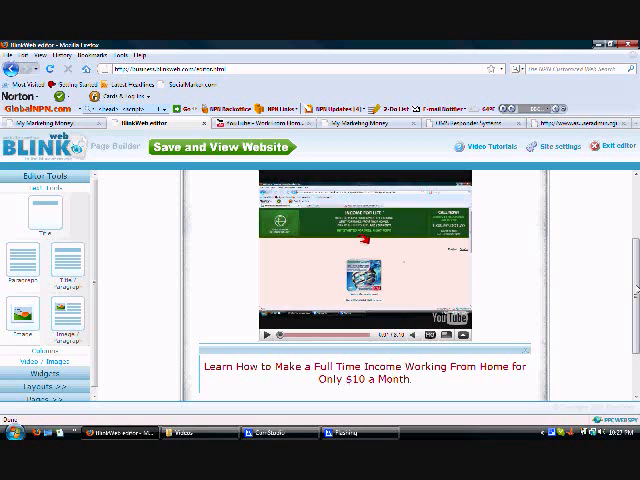
scroll(down, 3)
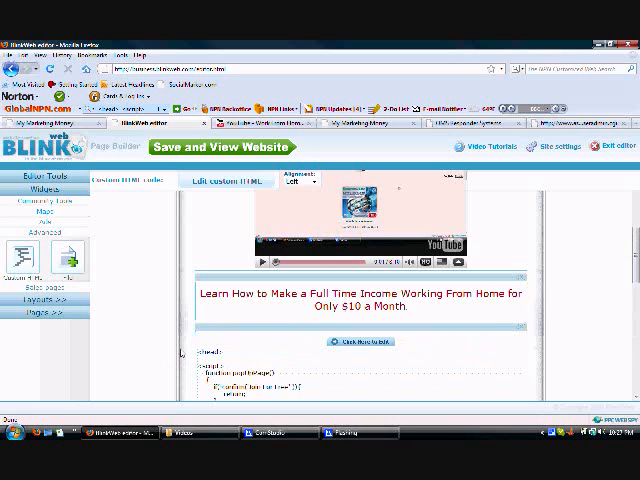
scroll(down, 3)
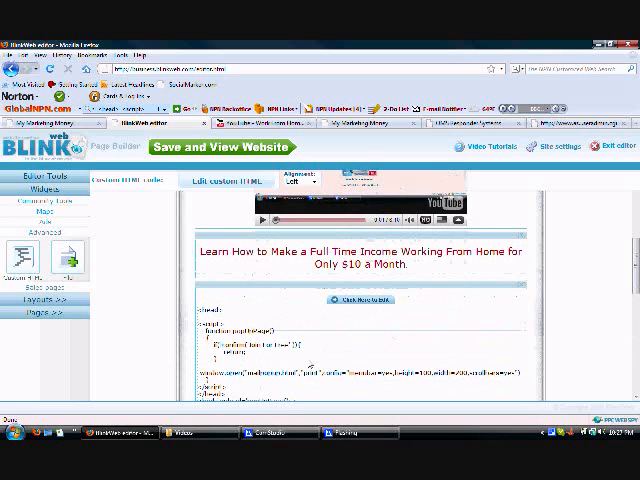
scroll(down, 3)
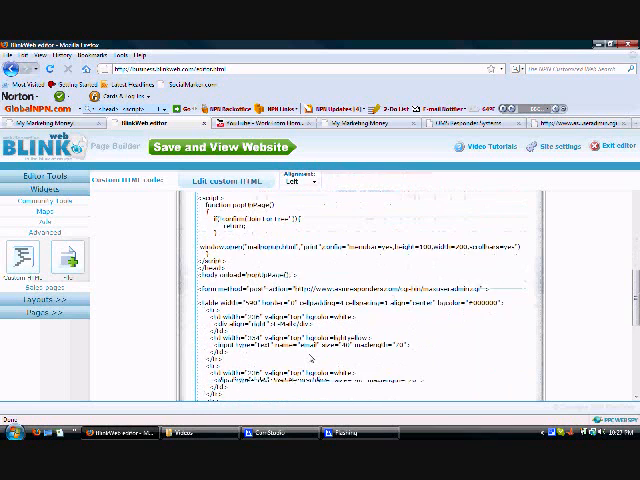
scroll(down, 3)
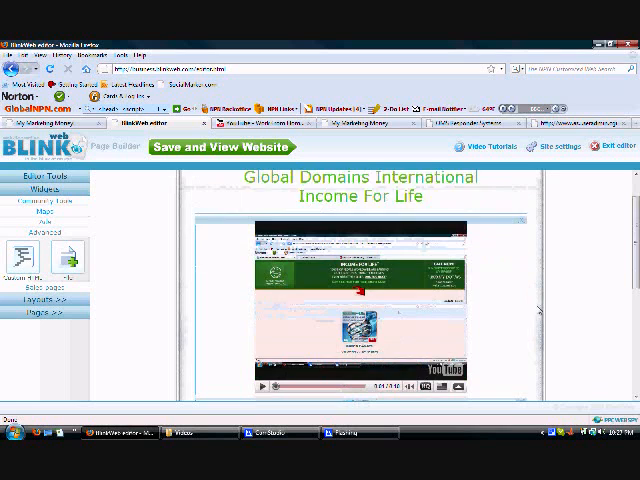
scroll(down, 3)
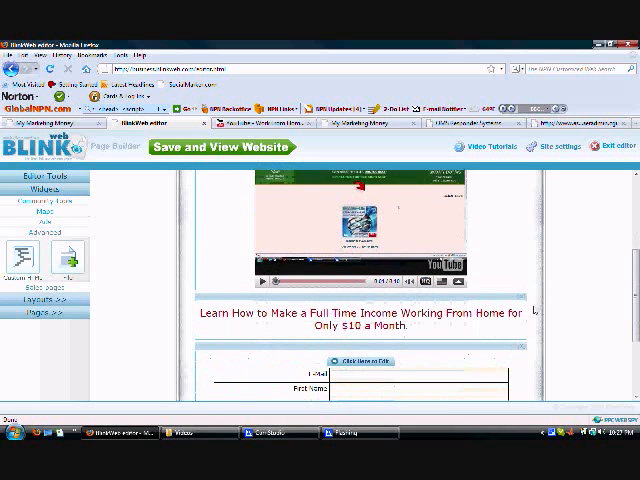
scroll(down, 3)
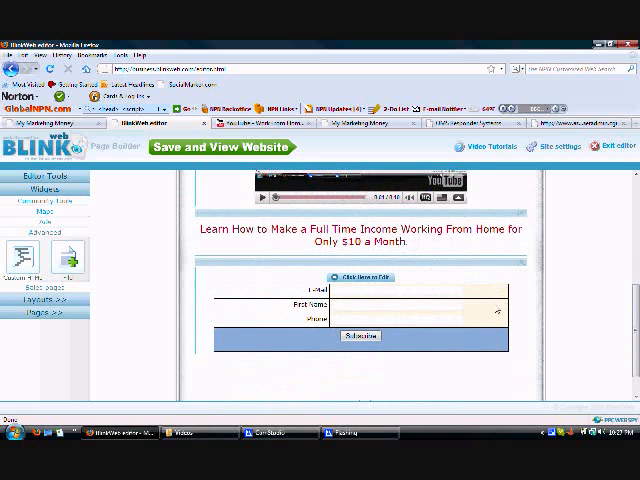
scroll(down, 3)
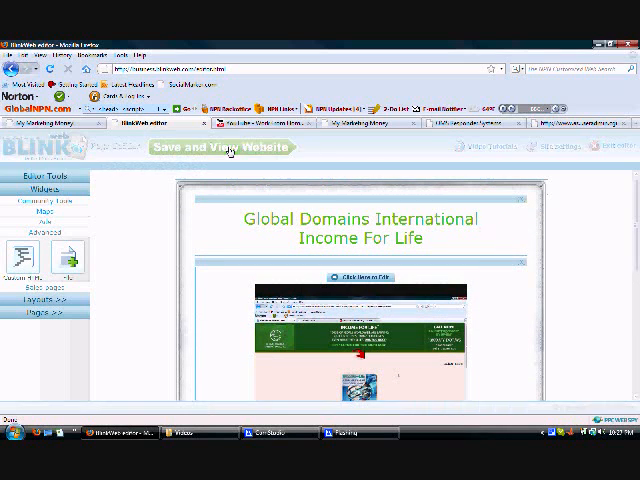
- Save the page and choose Option 1 free subdomain, submitting the chosen subdomain name
click(218, 148)
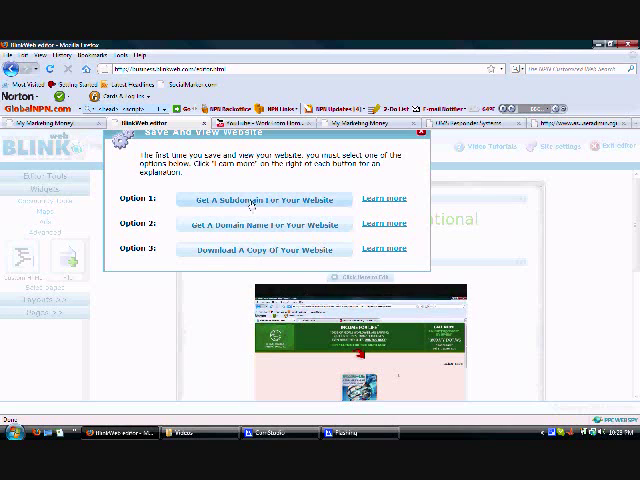
click(266, 200)
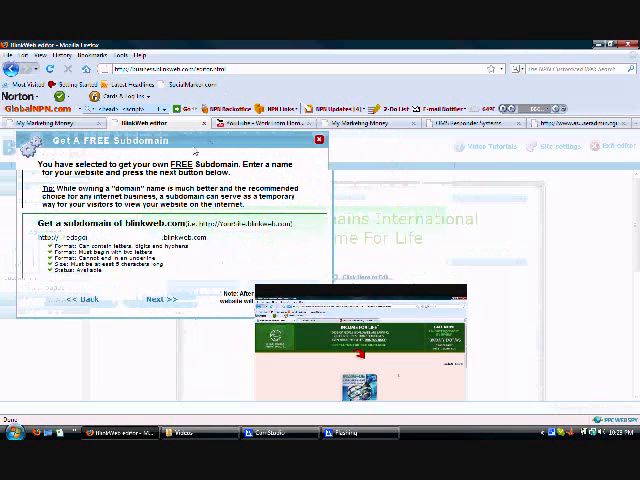
click(318, 138)
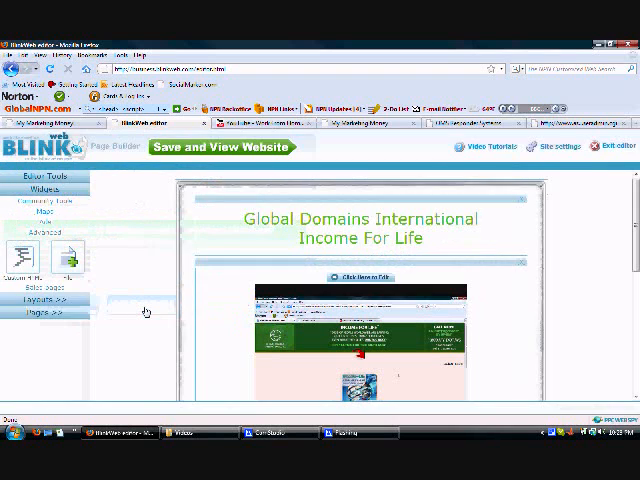
- Finish publishing to the blinkweb subdomain and close the Congratulations dialog
click(220, 148)
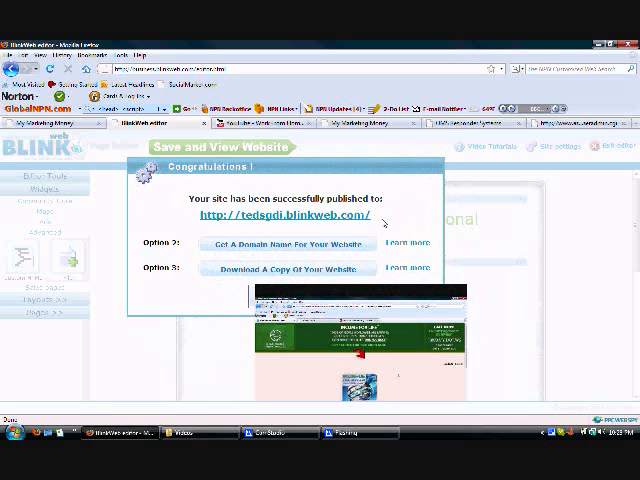
mouse_move(380, 224)
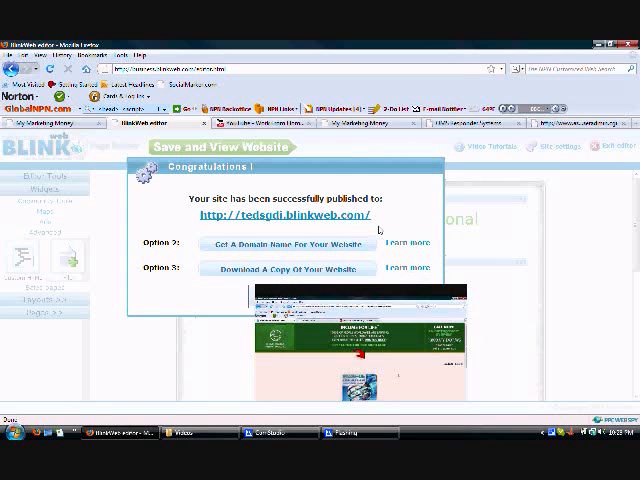
mouse_move(424, 224)
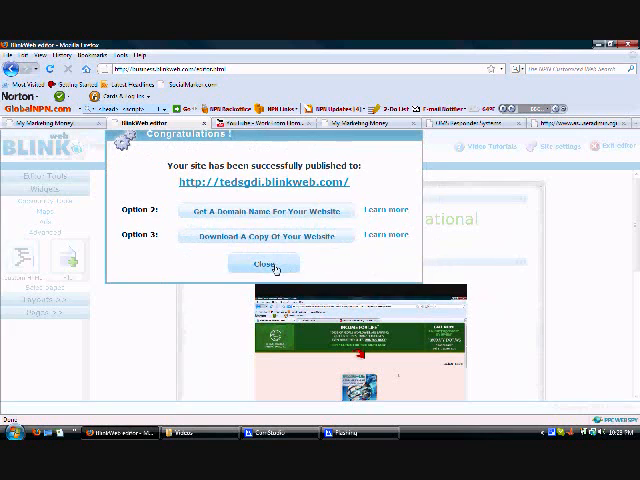
click(278, 264)
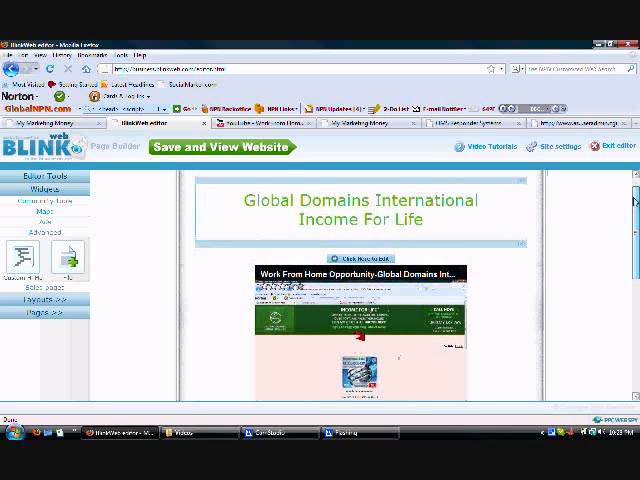
scroll(up, 3)
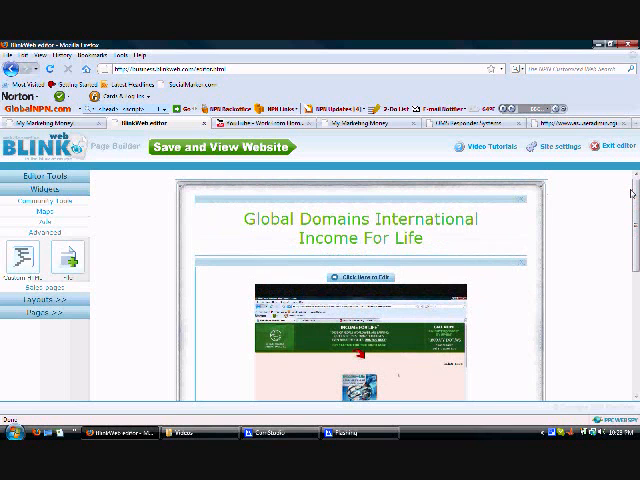
mouse_move(560, 204)
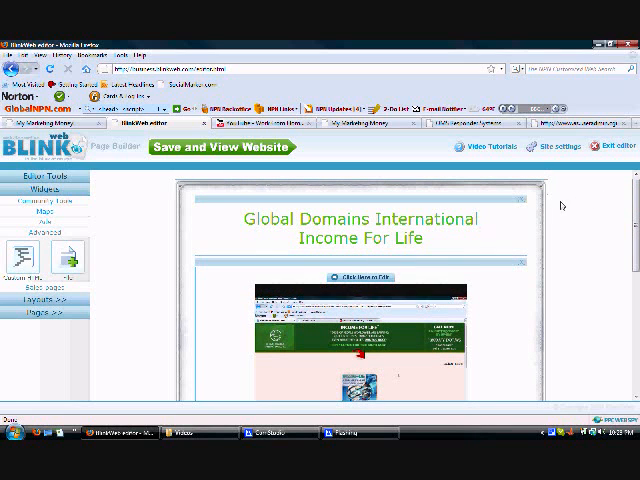
mouse_move(90, 140)
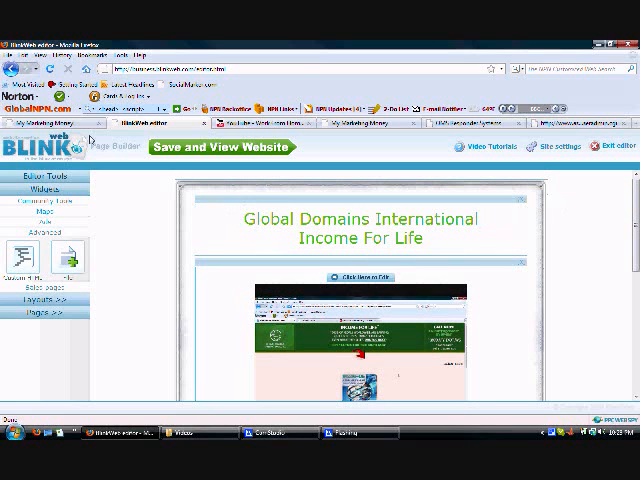